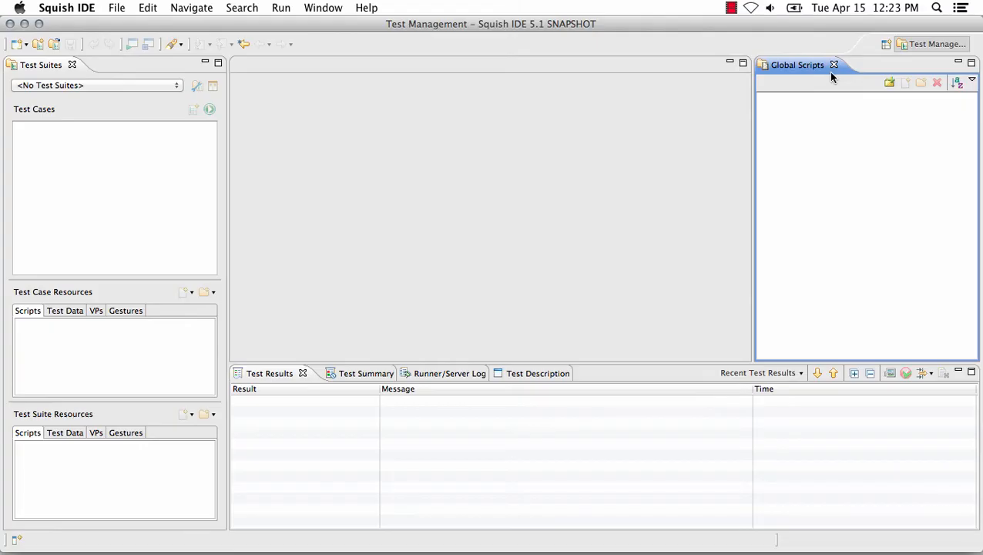
pyautogui.moveTo(32, 176)
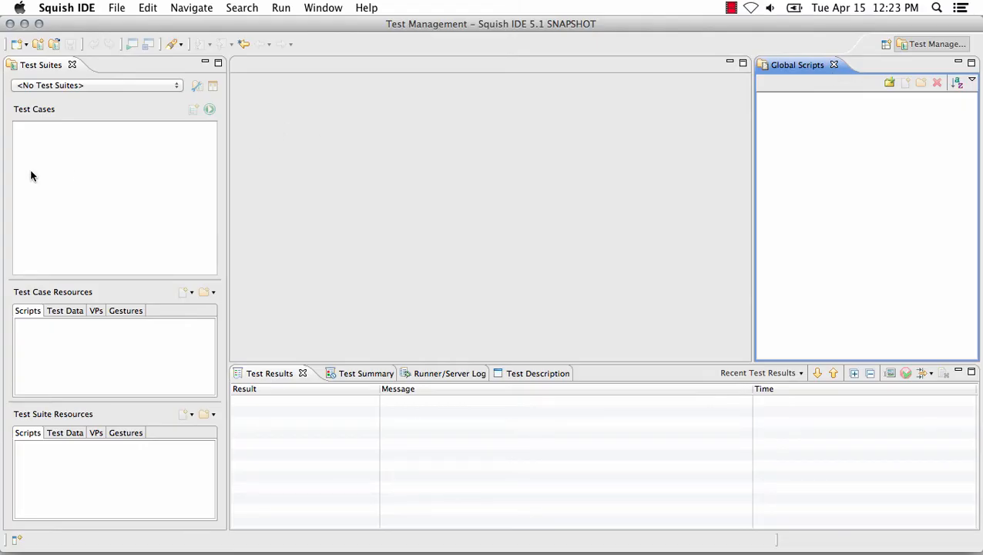
# - Begin a new test suite via File > New Test Suite and name it MyNewTestSuite under /Squish
pyautogui.click(118, 8)
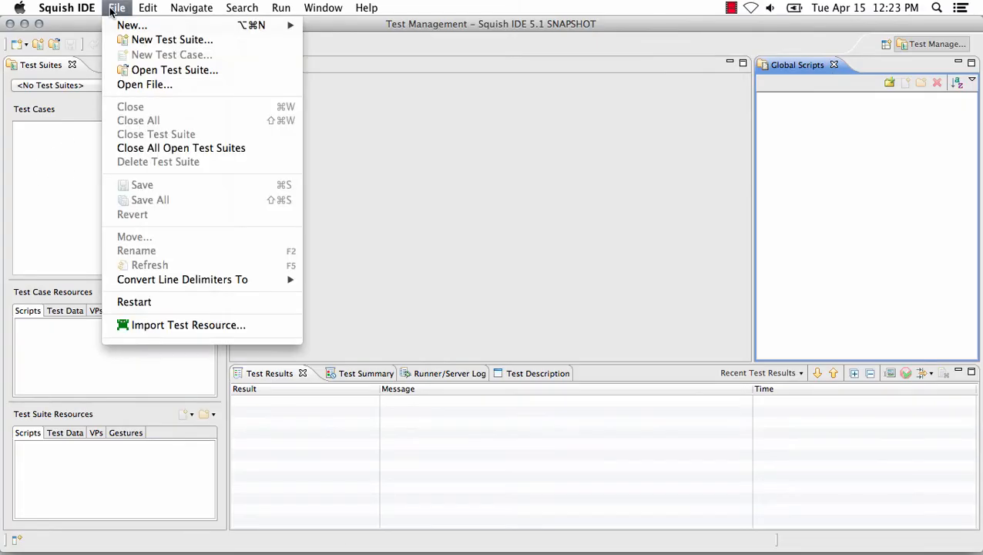
pyautogui.moveTo(173, 40)
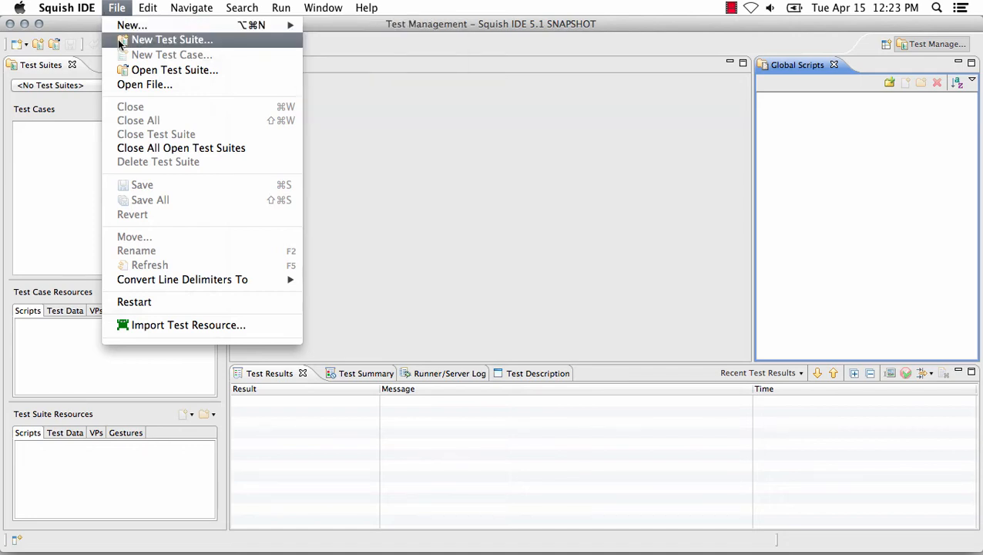
pyautogui.click(172, 40)
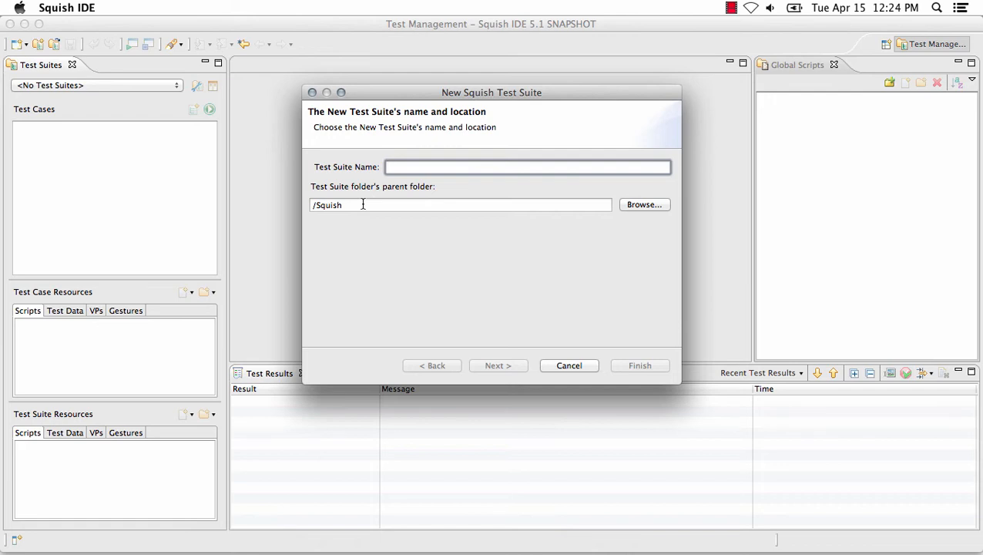
pyautogui.click(459, 203)
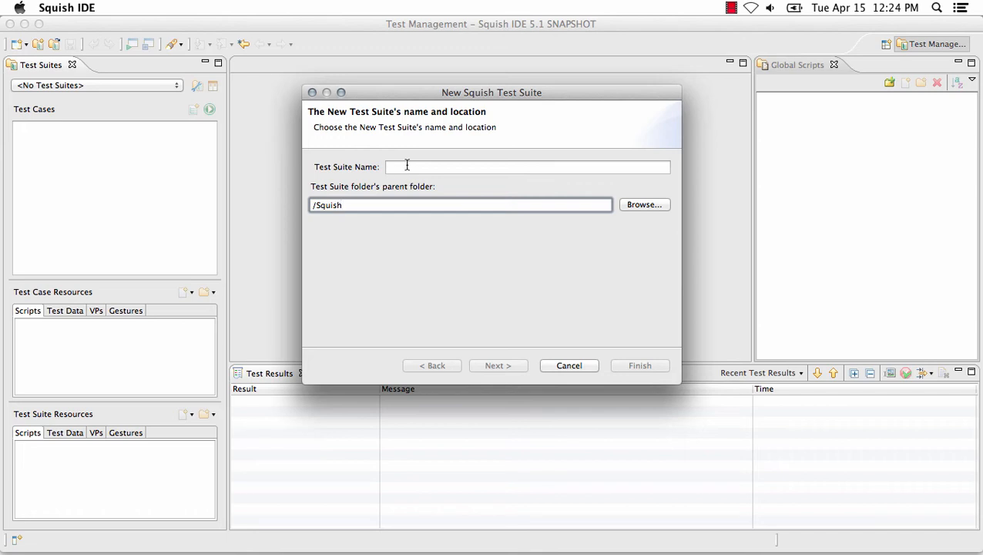
pyautogui.click(527, 166)
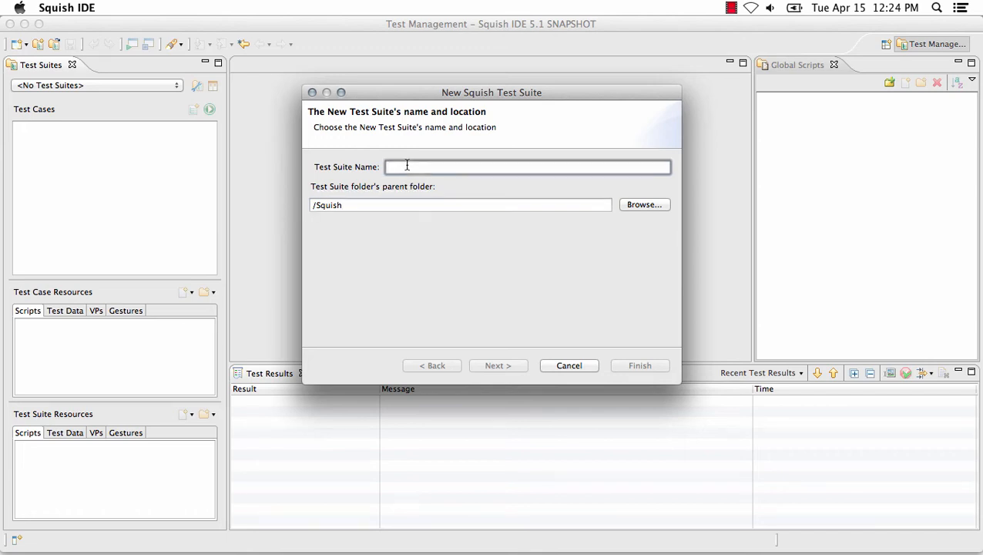
pyautogui.write('MyNewTest')
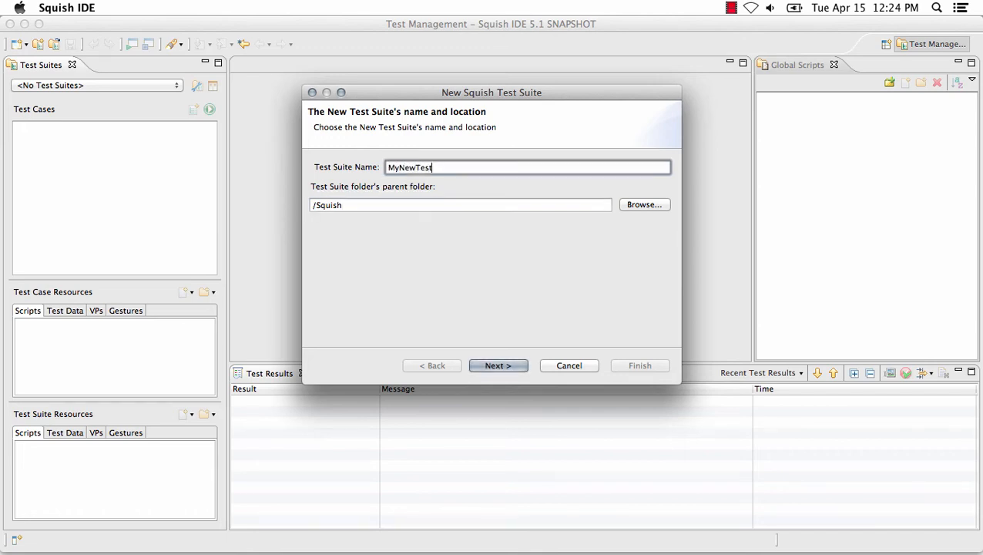
pyautogui.write('Suite')
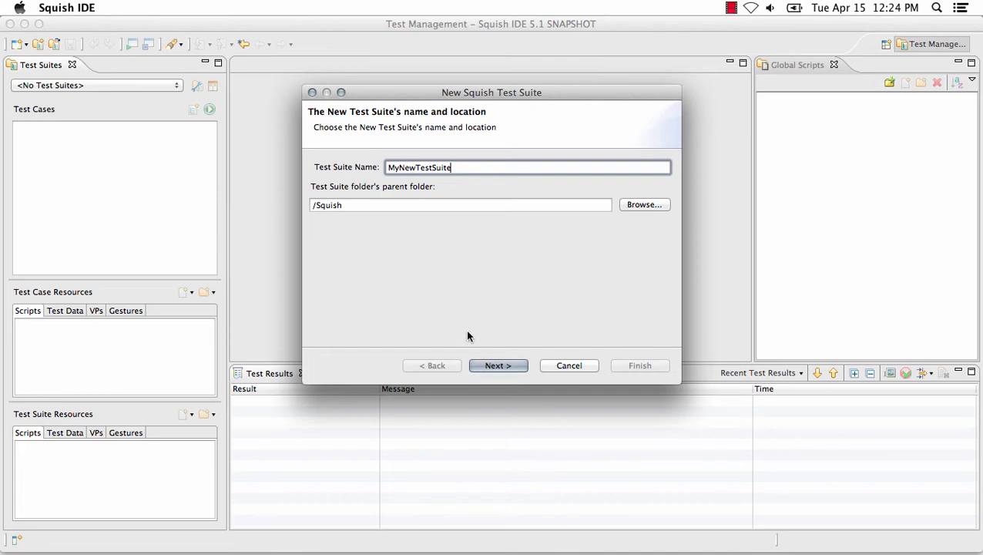
# - Choose Java as the GUI toolkit and keep JavaScript as the scripting language
pyautogui.click(498, 365)
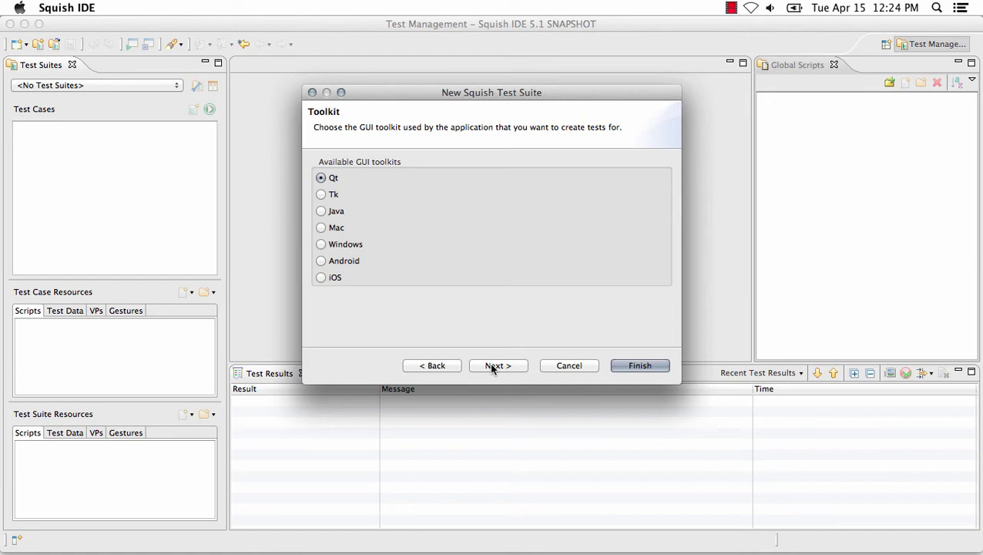
pyautogui.moveTo(410, 222)
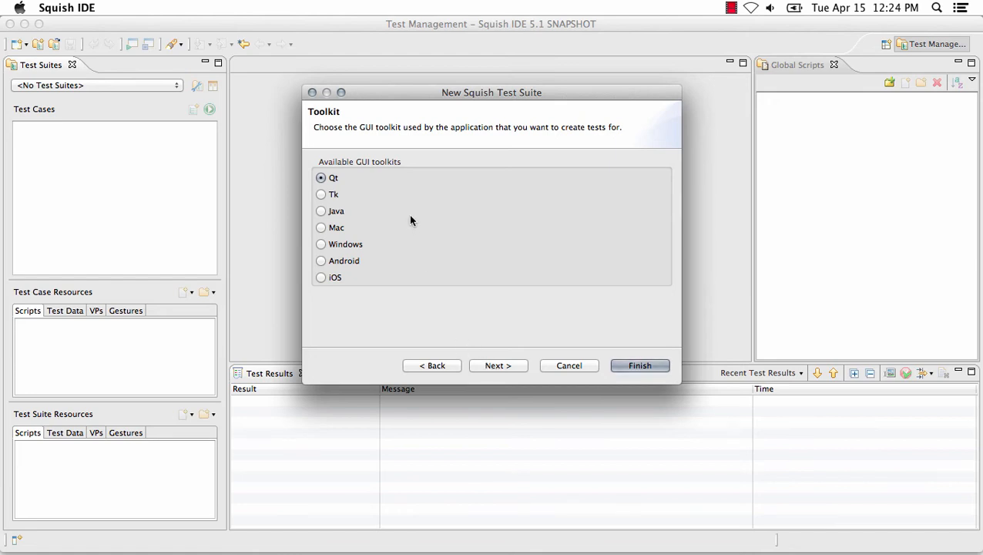
pyautogui.click(320, 212)
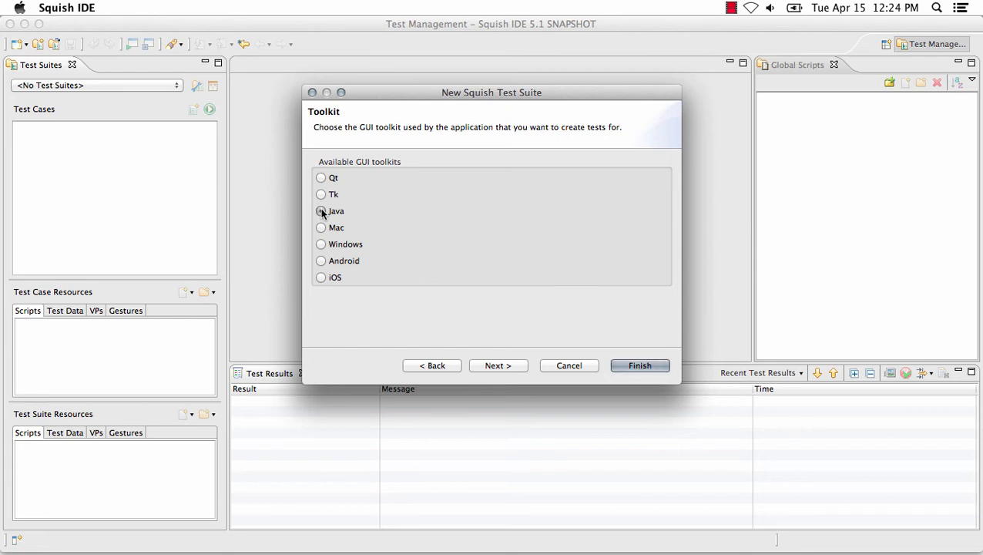
pyautogui.click(320, 209)
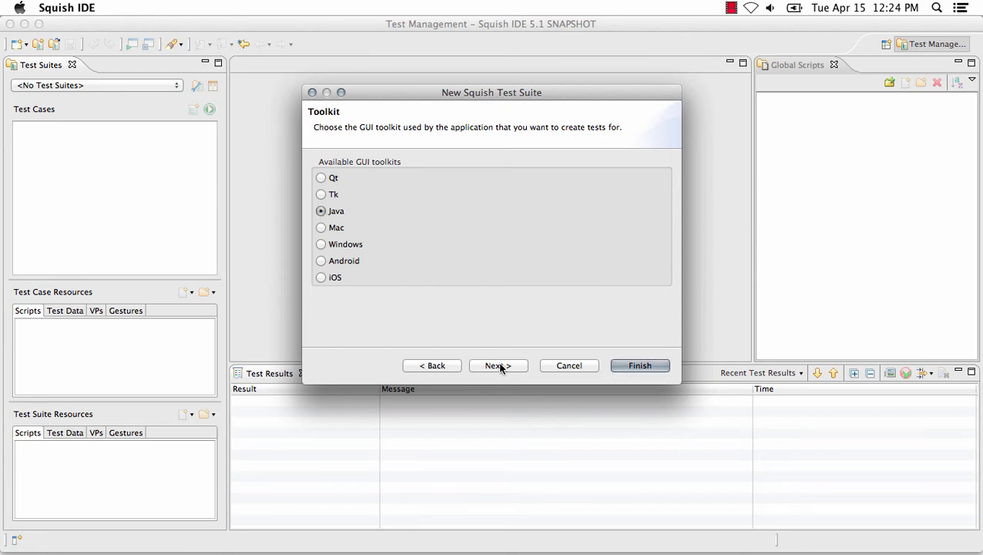
pyautogui.click(498, 366)
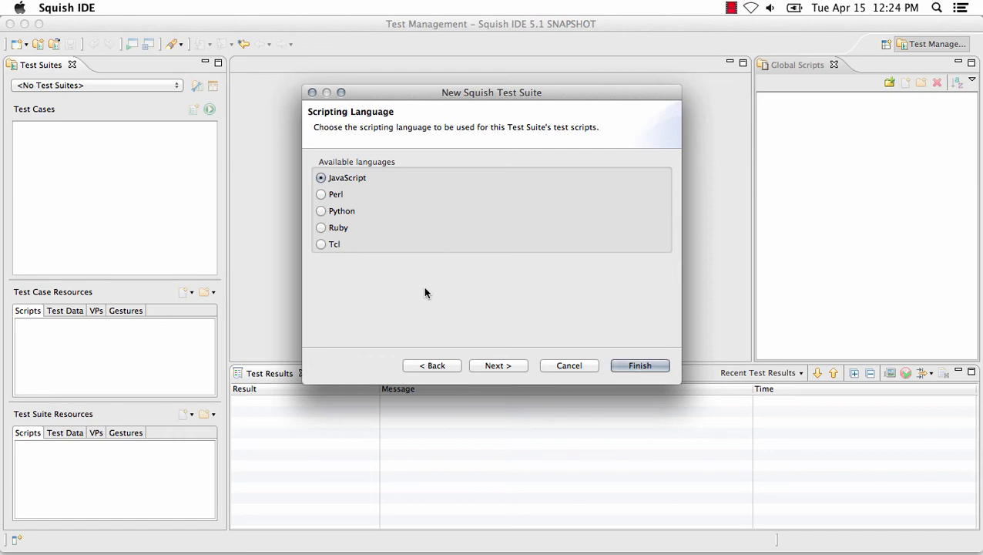
pyautogui.click(498, 365)
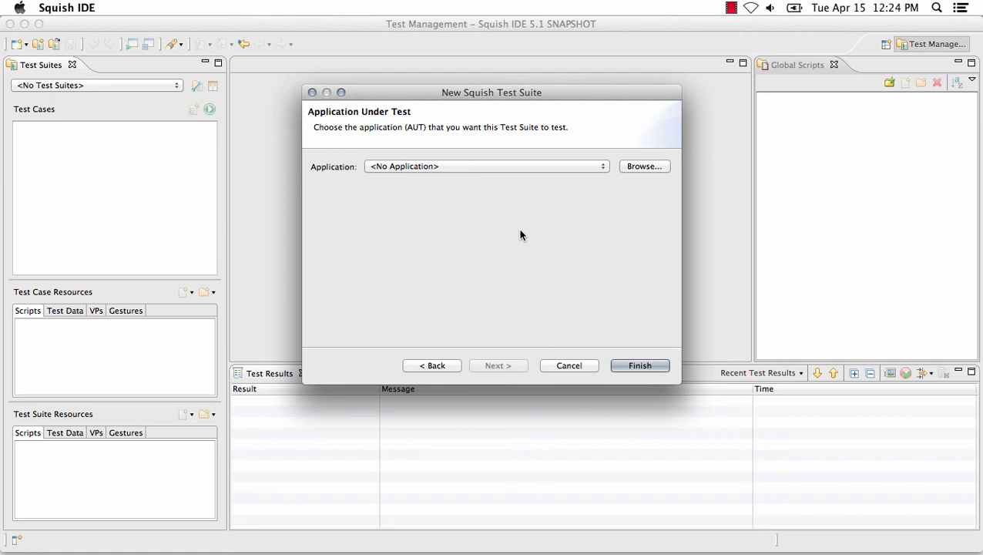
pyautogui.moveTo(494, 195)
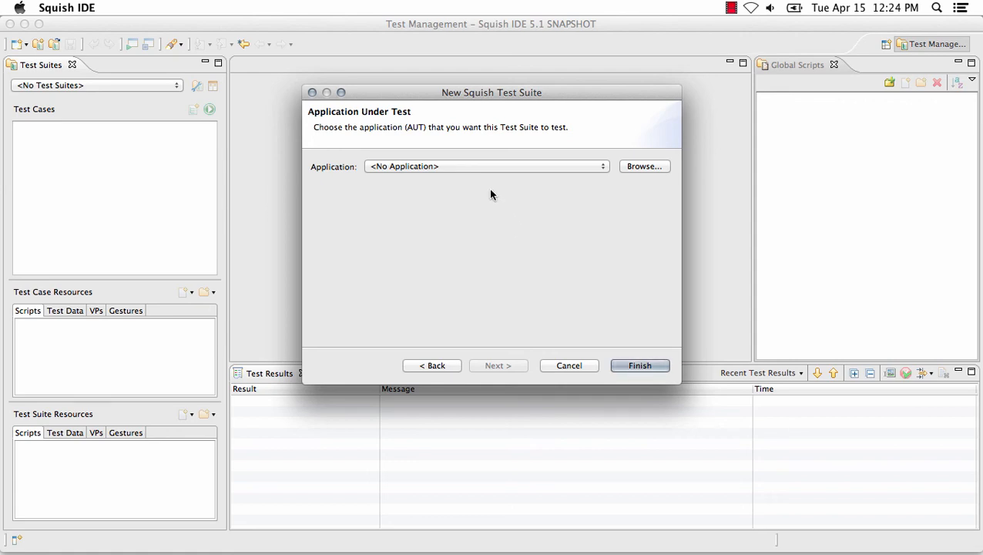
pyautogui.moveTo(488, 169)
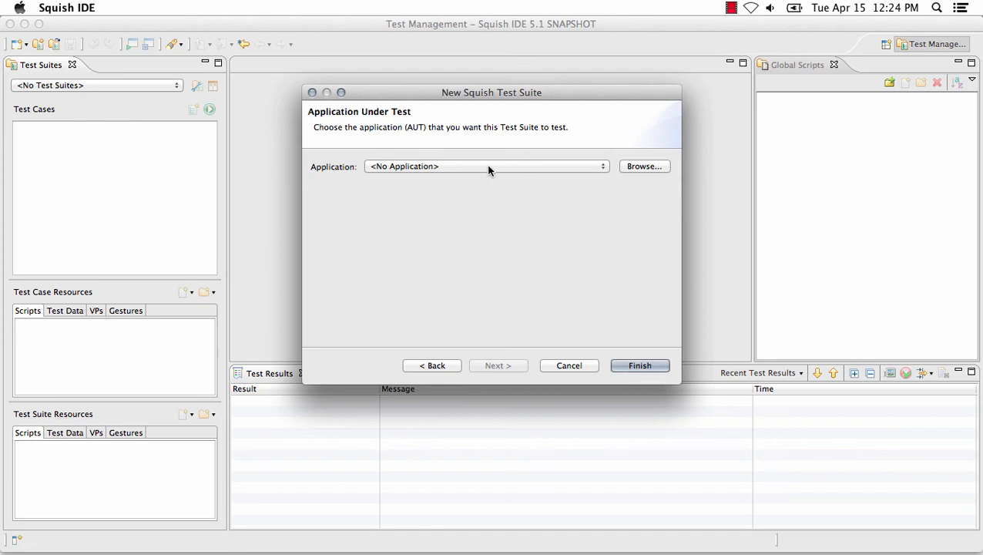
# - Pick addressbook from the Application list as the AUT and finish the wizard
pyautogui.click(487, 166)
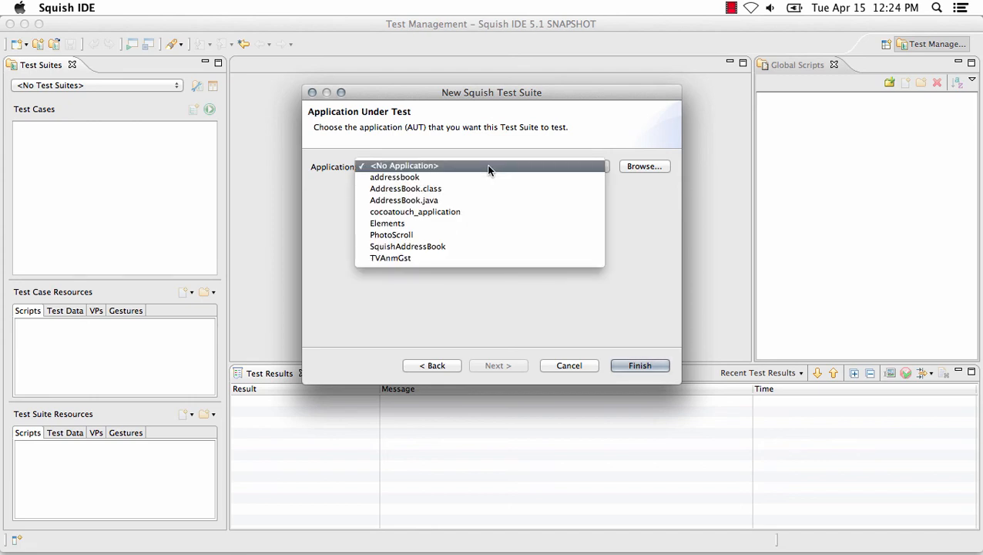
pyautogui.click(404, 165)
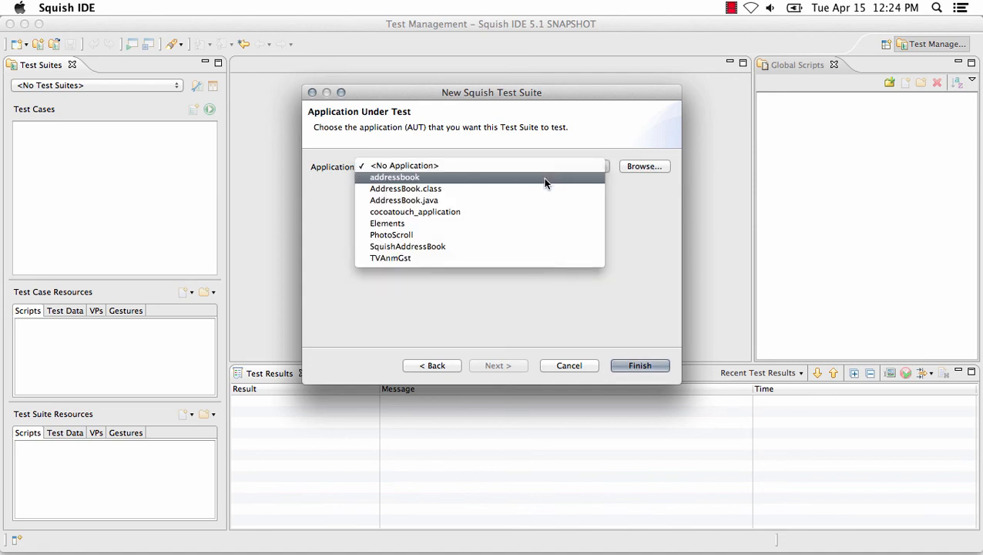
pyautogui.click(395, 175)
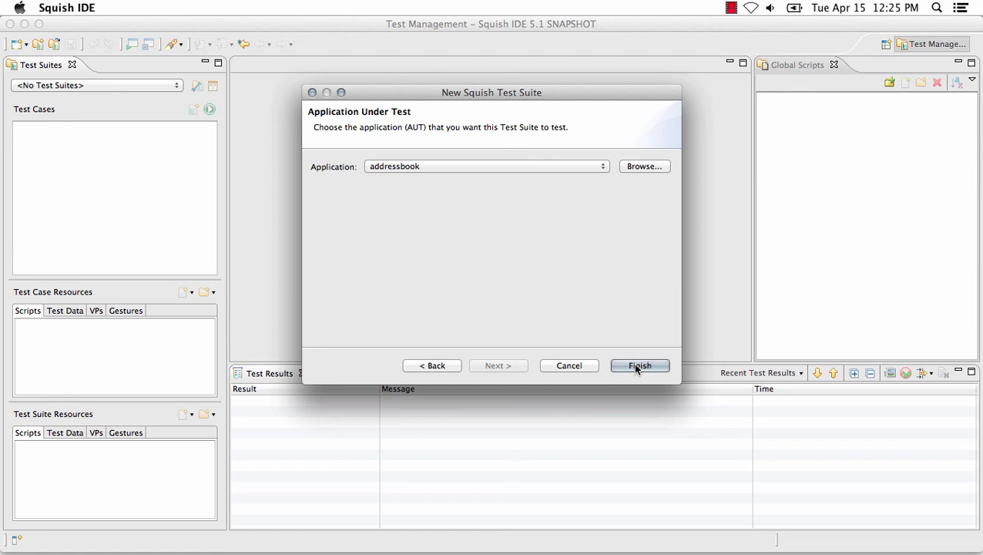
pyautogui.click(639, 366)
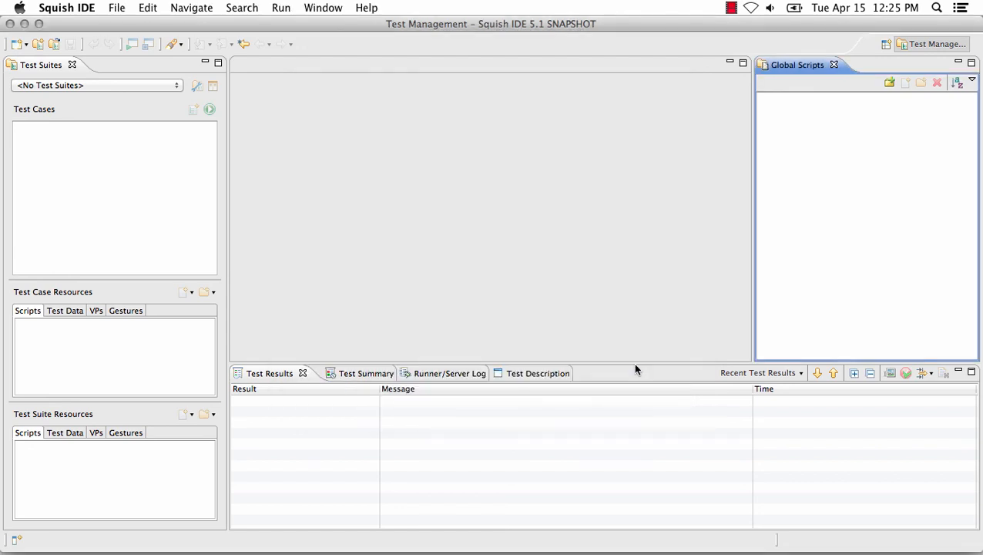